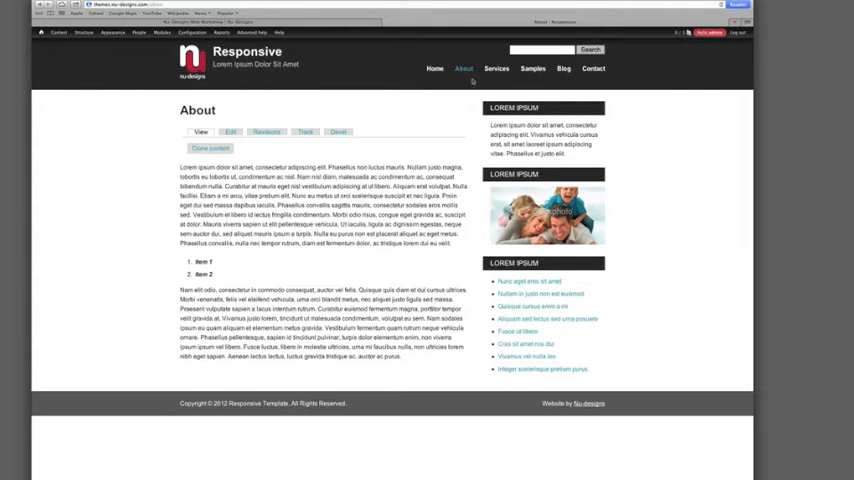
mouse_move(496, 68)
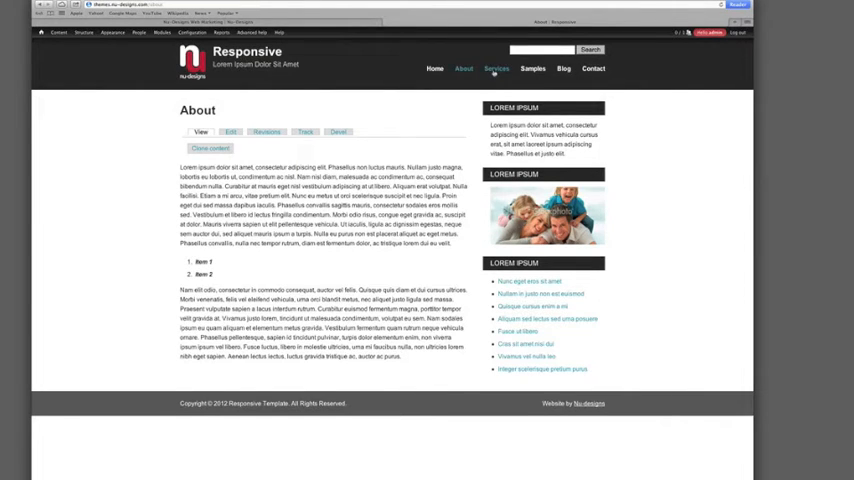
Visit the Services page and copy its address for the internal link
click(490, 68)
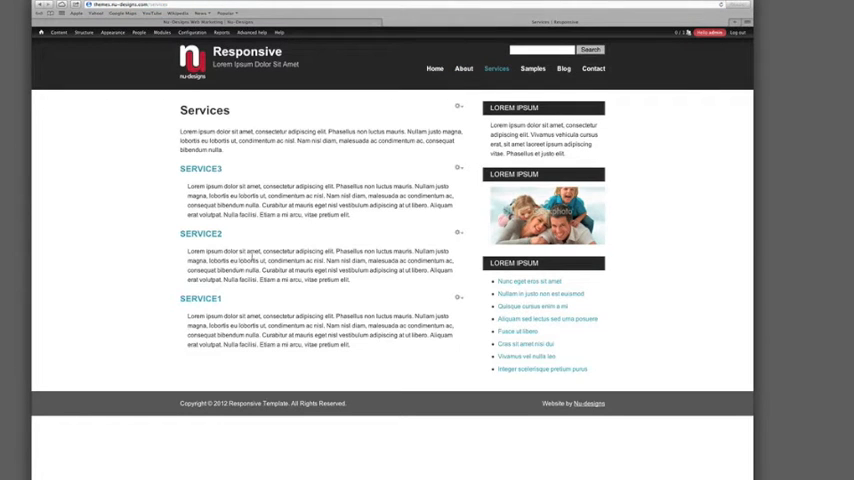
mouse_move(260, 172)
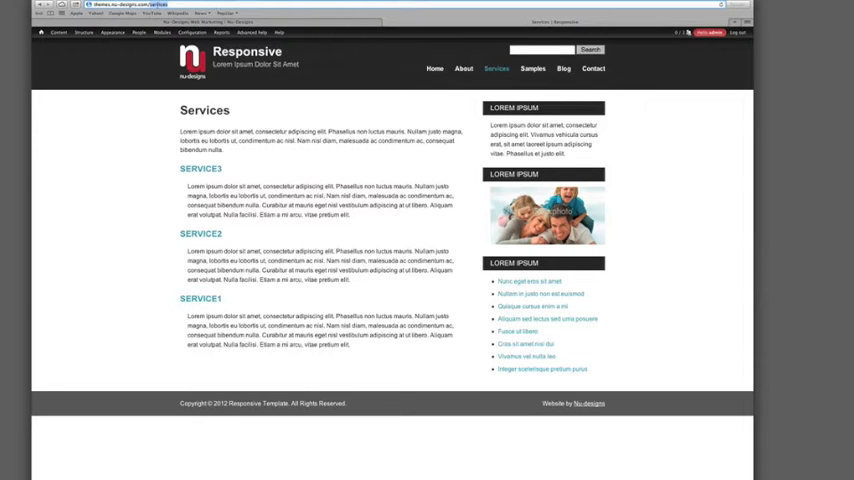
right_click(156, 8)
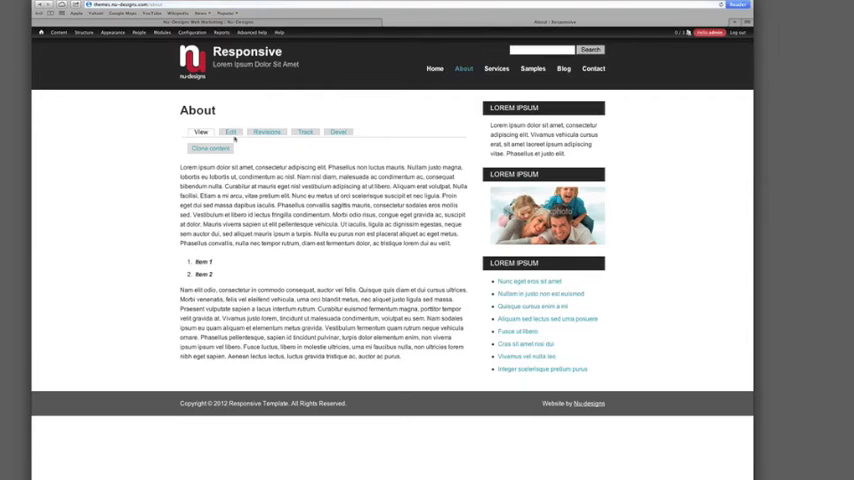
Edit the About page and select the body-text word to be linked
click(230, 132)
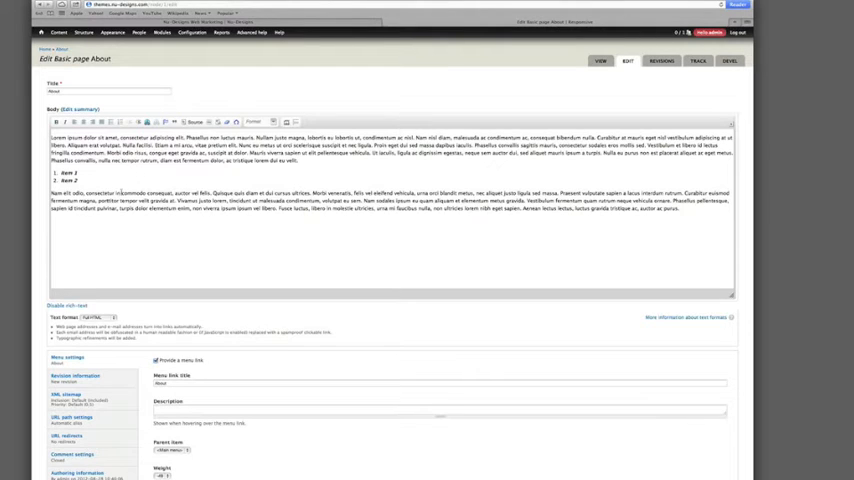
double_click(140, 194)
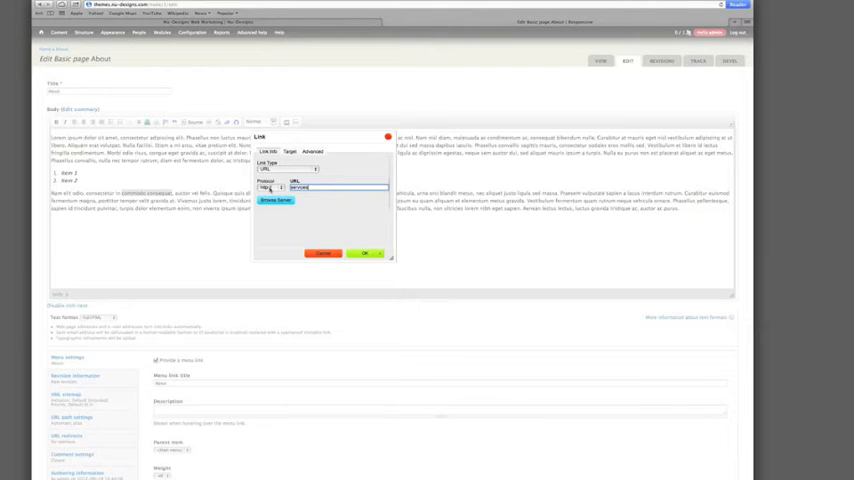
Point the selected phrase's link at the copied Services page address and confirm
click(280, 188)
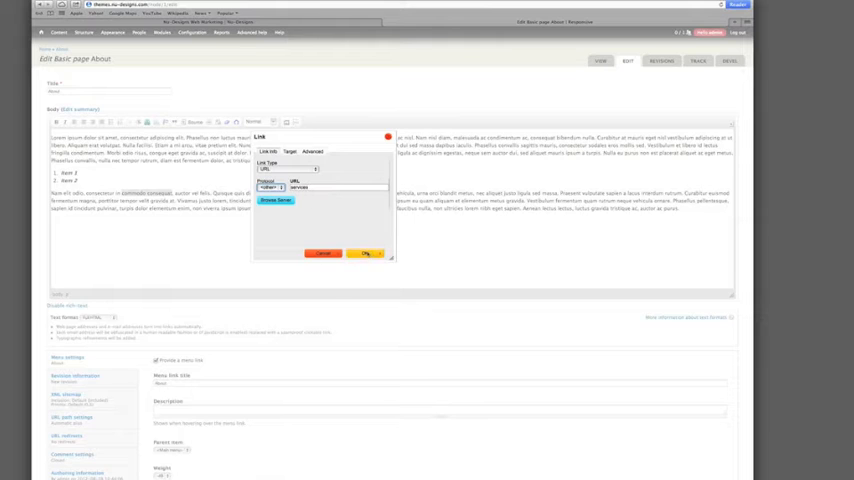
click(368, 252)
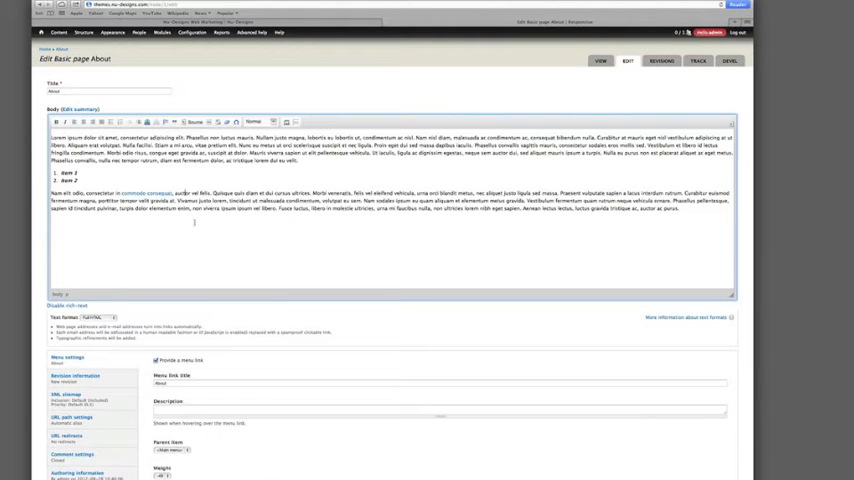
Scroll down the About edit form toward the Save button
scroll(down, 3)
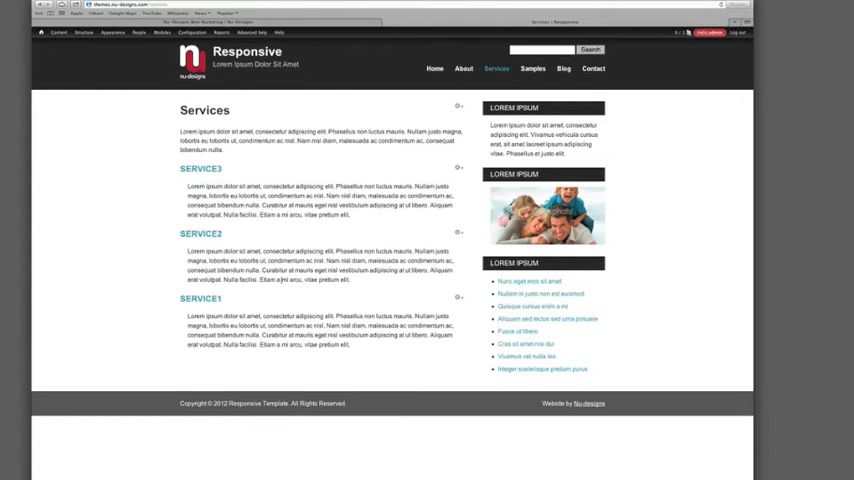
mouse_move(300, 314)
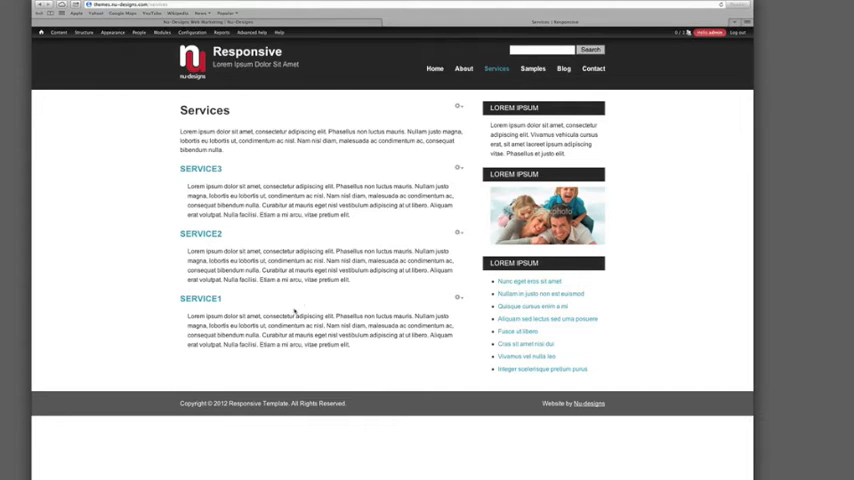
mouse_move(312, 304)
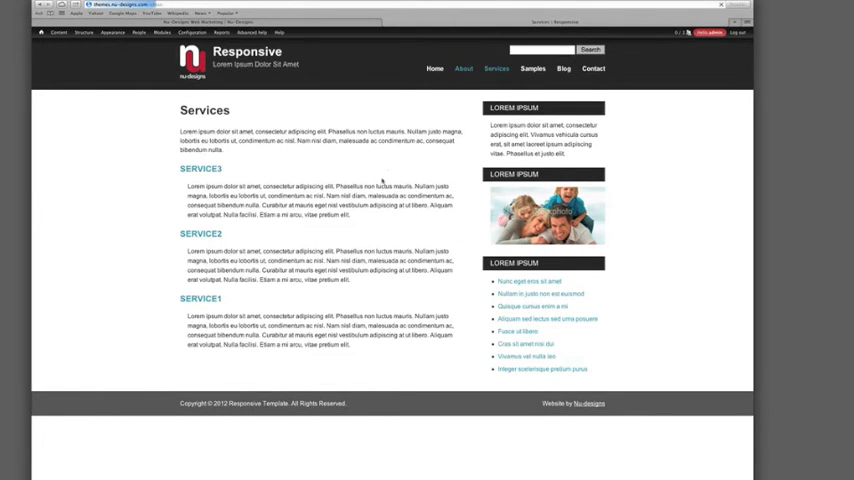
Go to the About page from the main menu and reopen its edit form
click(464, 68)
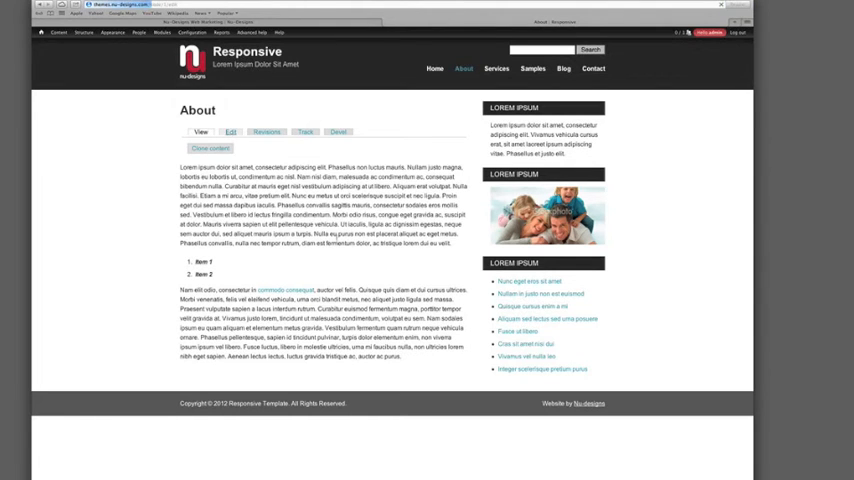
click(232, 132)
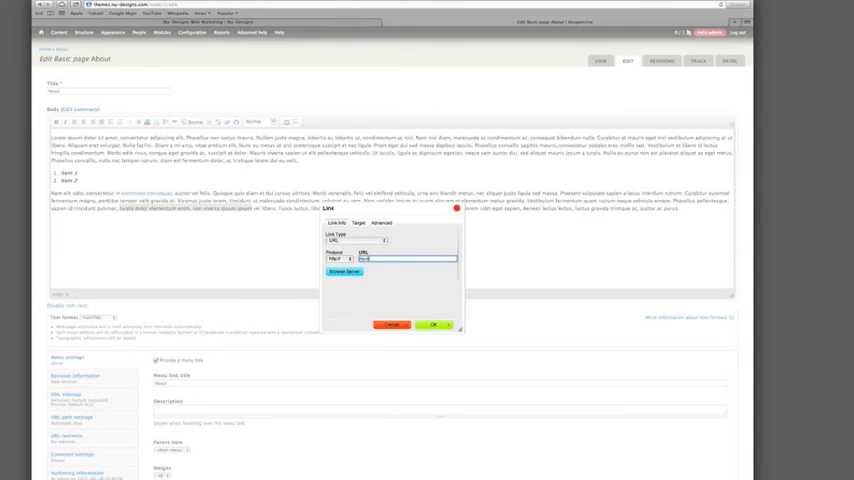
text(nu-designs.com)
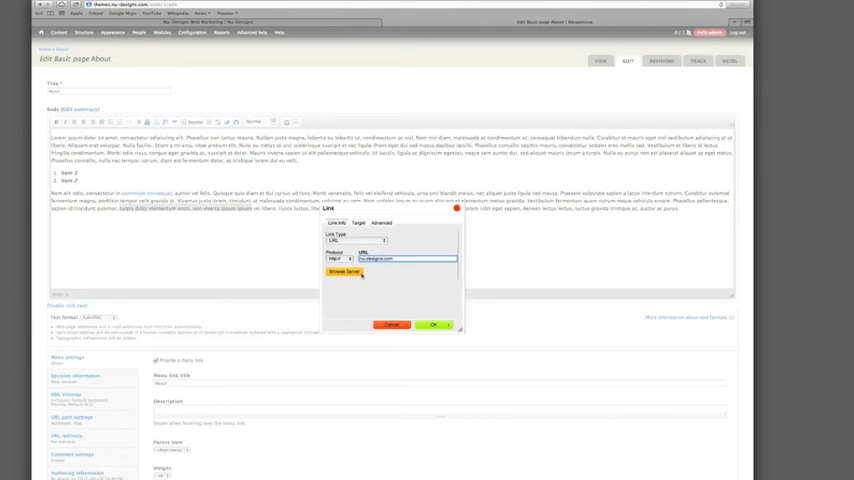
click(438, 324)
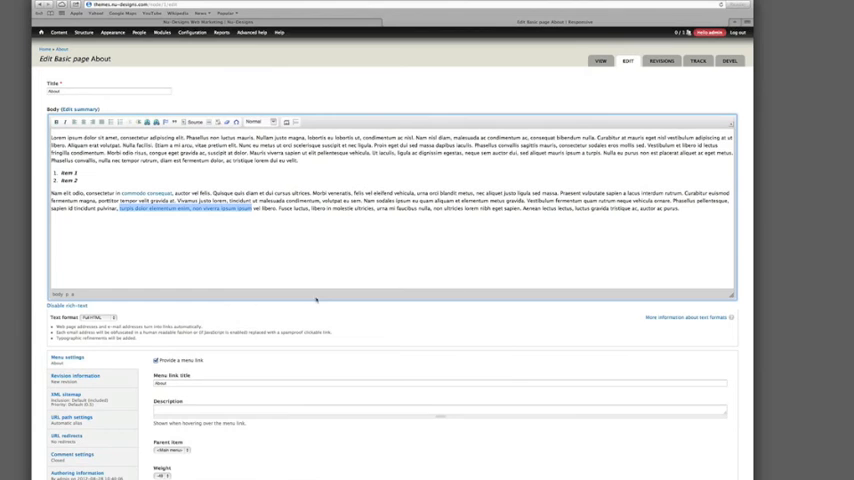